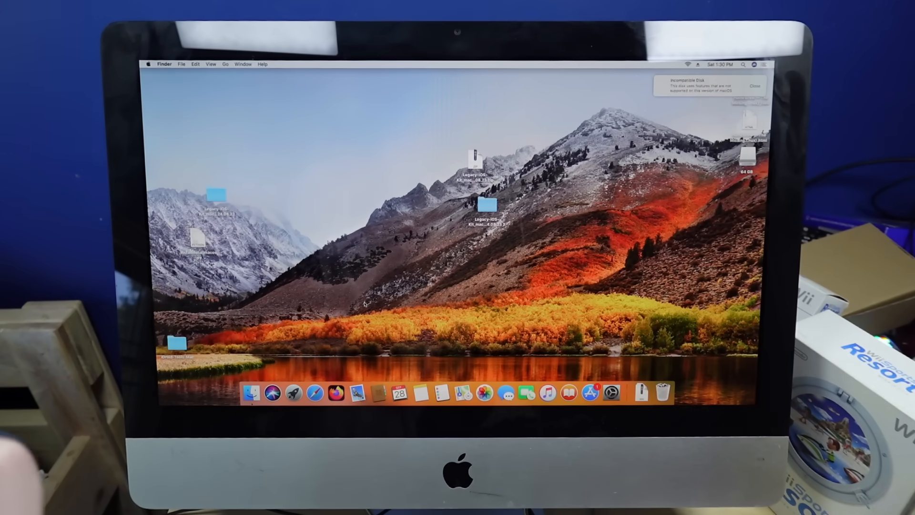
# Copy Google Chrome from its disk image into Applications and launch it, confirming the downloaded-app prompt.
pyautogui.click(315, 391)
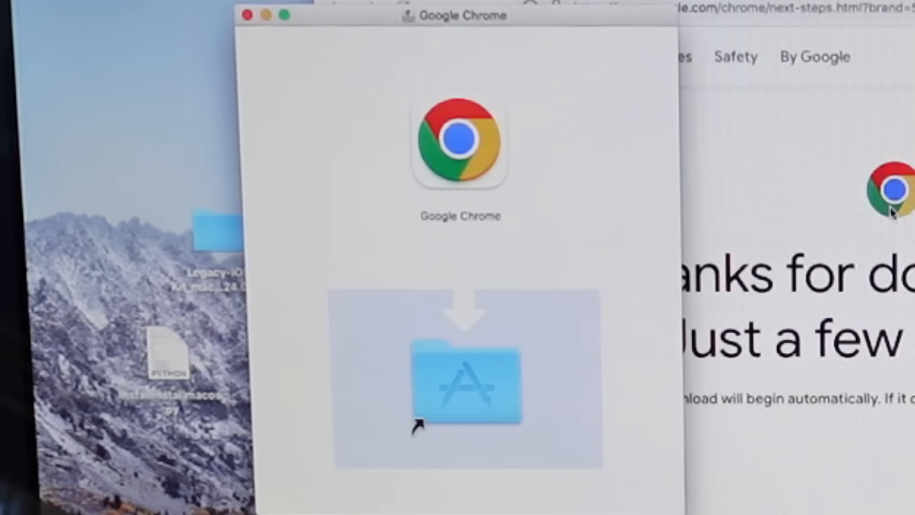
pyautogui.click(460, 140)
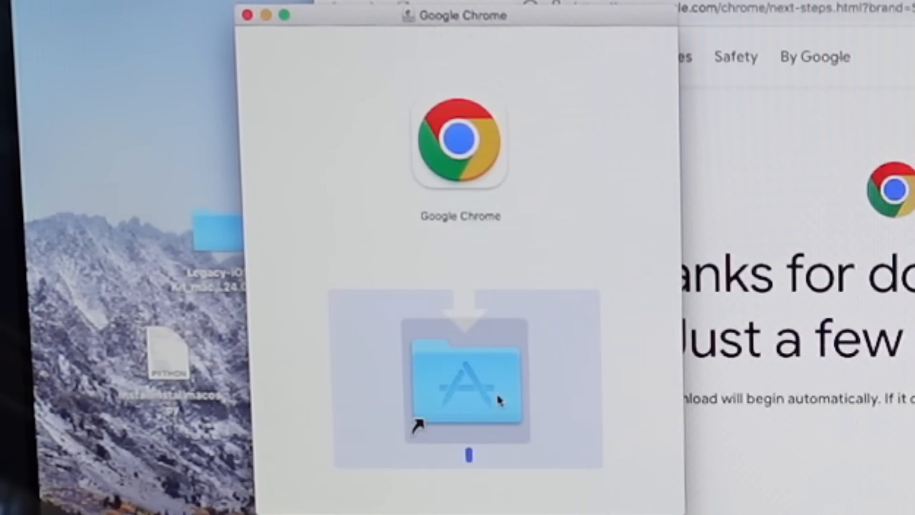
pyautogui.moveTo(460, 140); pyautogui.dragTo(461, 377)
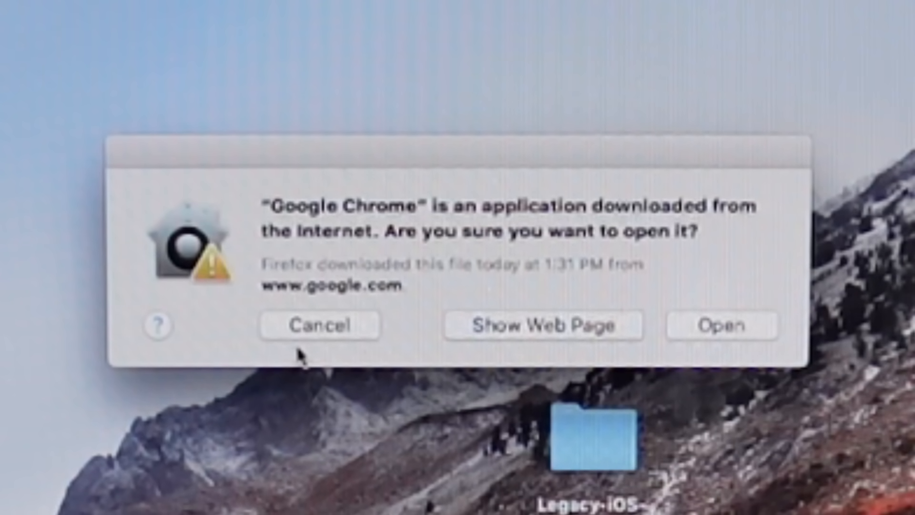
pyautogui.click(721, 324)
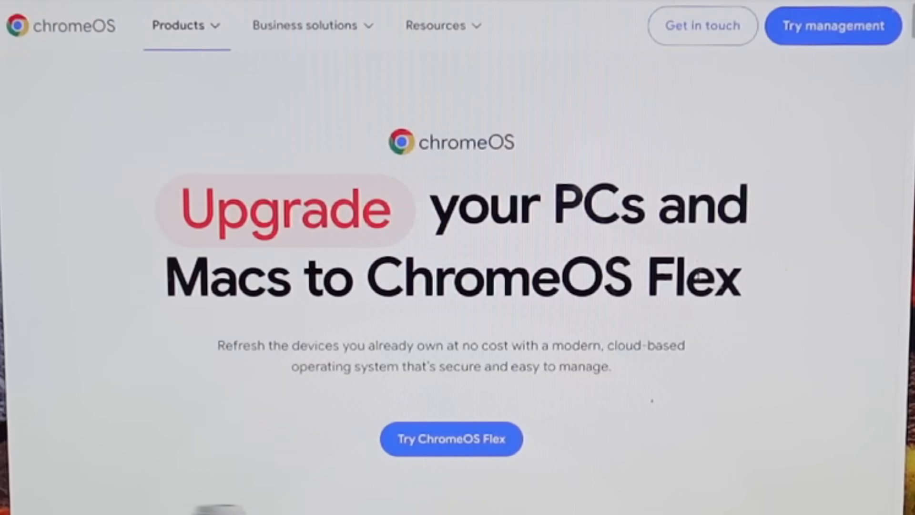
# Follow Try ChromeOS Flex to the USB-installer step and add the Chromebook Recovery Utility extension.
pyautogui.click(451, 438)
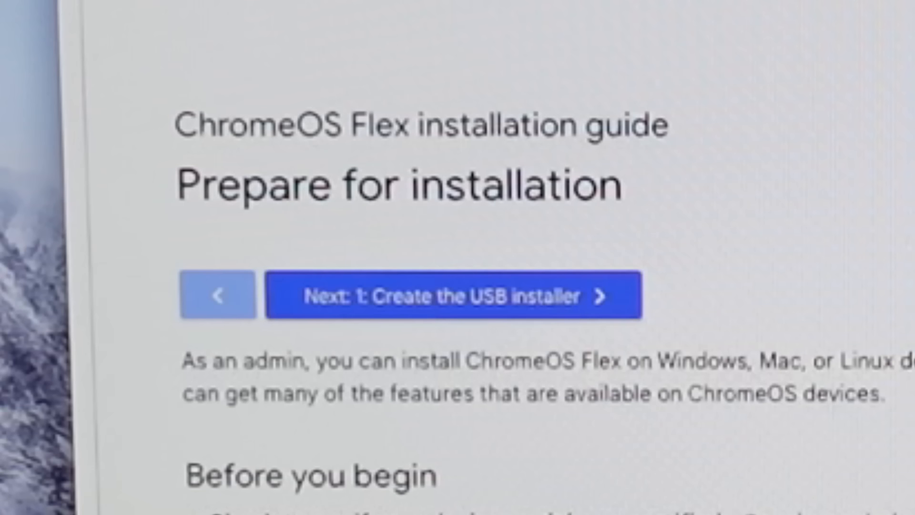
pyautogui.click(441, 294)
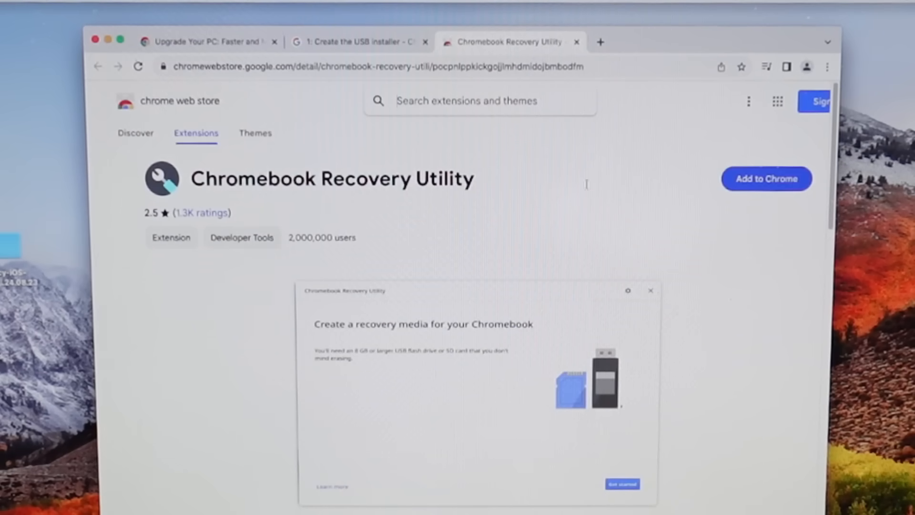
pyautogui.click(767, 178)
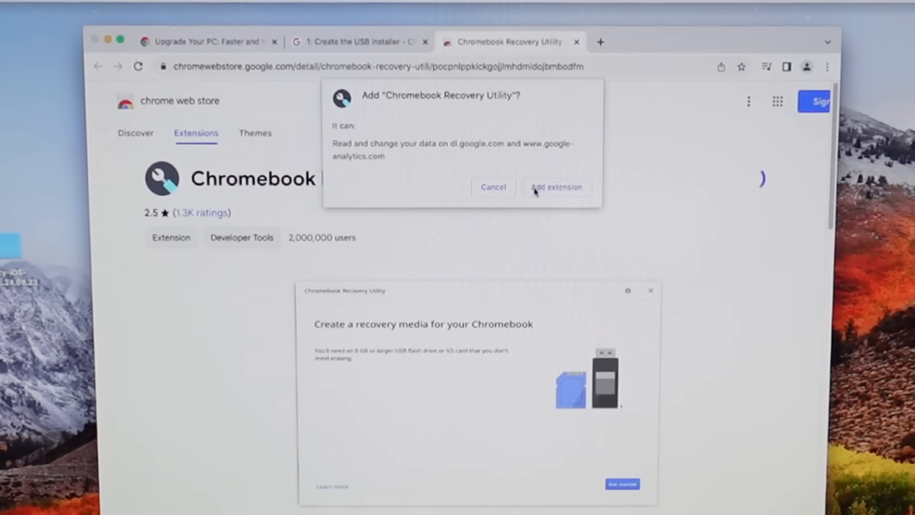
pyautogui.click(555, 187)
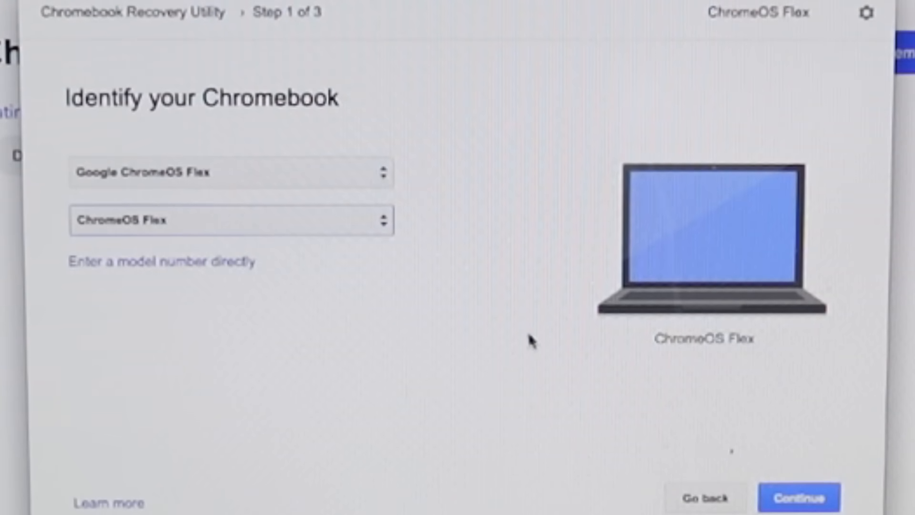
# Select ChromeOS Flex, target the USB DISK 3.0 - 57.8 GB, and authorize writing with the admin password.
pyautogui.click(798, 496)
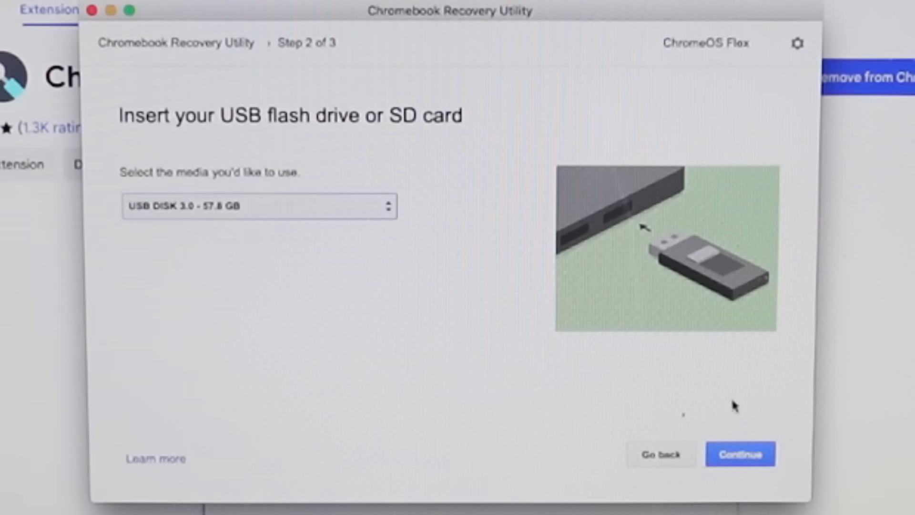
pyautogui.click(740, 454)
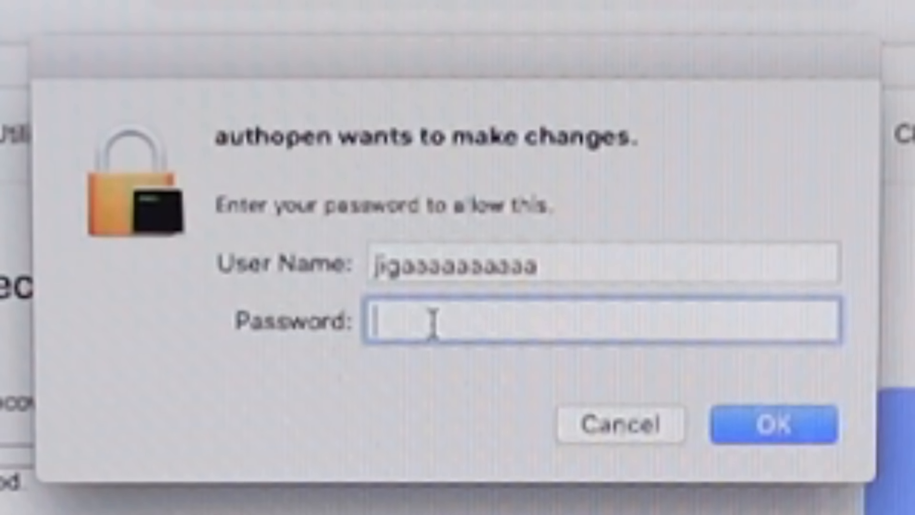
pyautogui.click(774, 425)
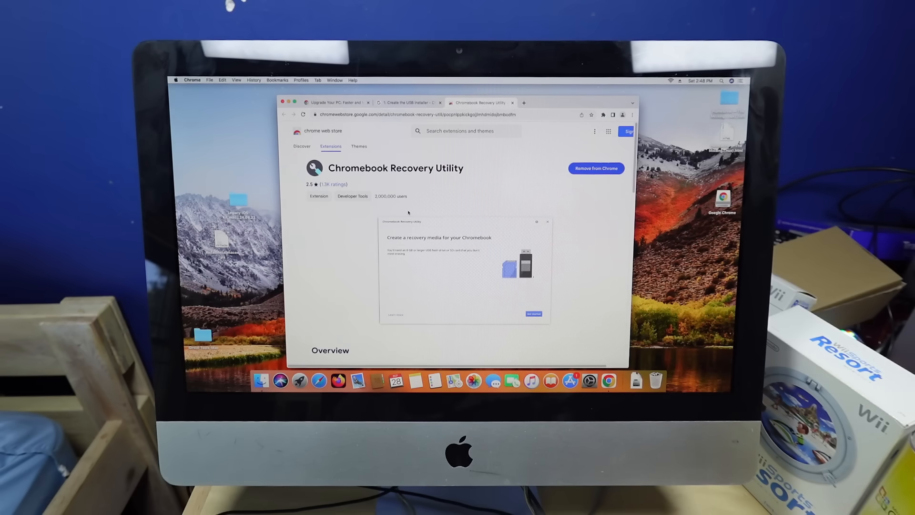
pyautogui.moveTo(360, 238)
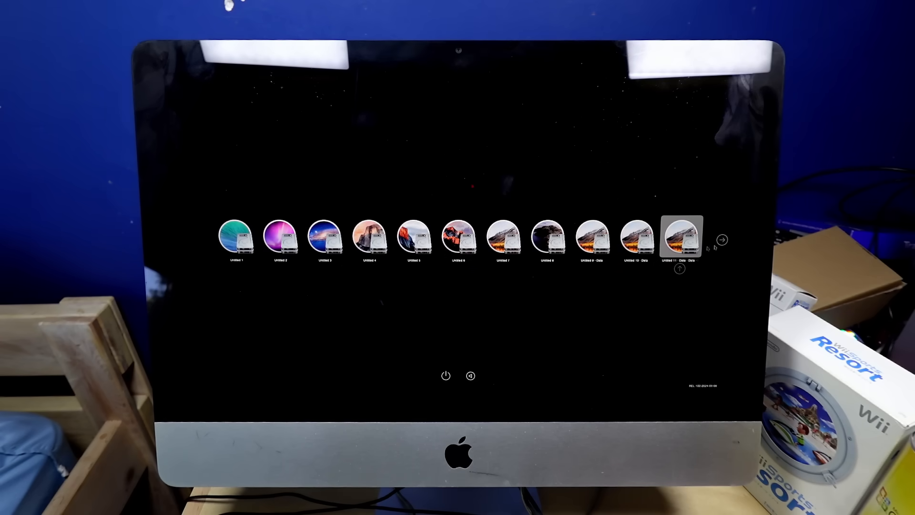
# Start the Mac from a startup disk chosen in the OpenCore boot picker.
pyautogui.click(724, 239)
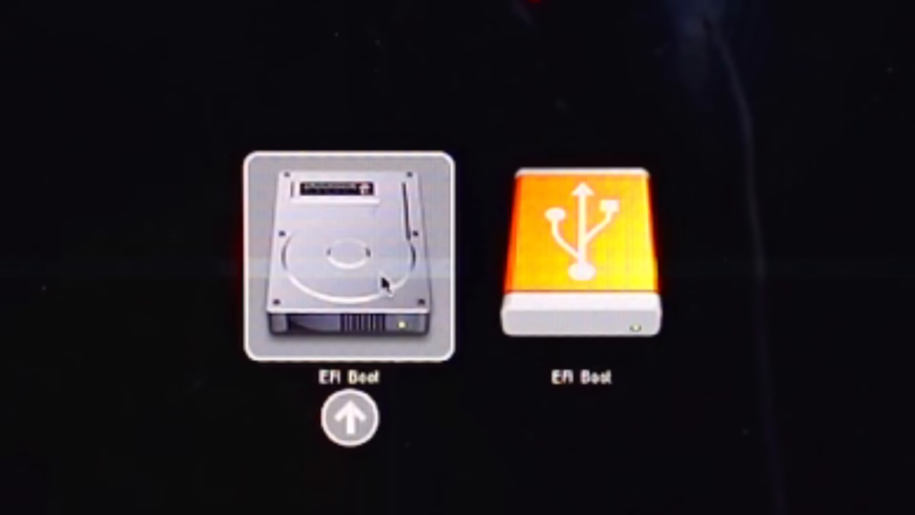
# Highlight the orange USB EFI Boot drive as the startup disk instead of the internal disk.
pyautogui.press('Right')
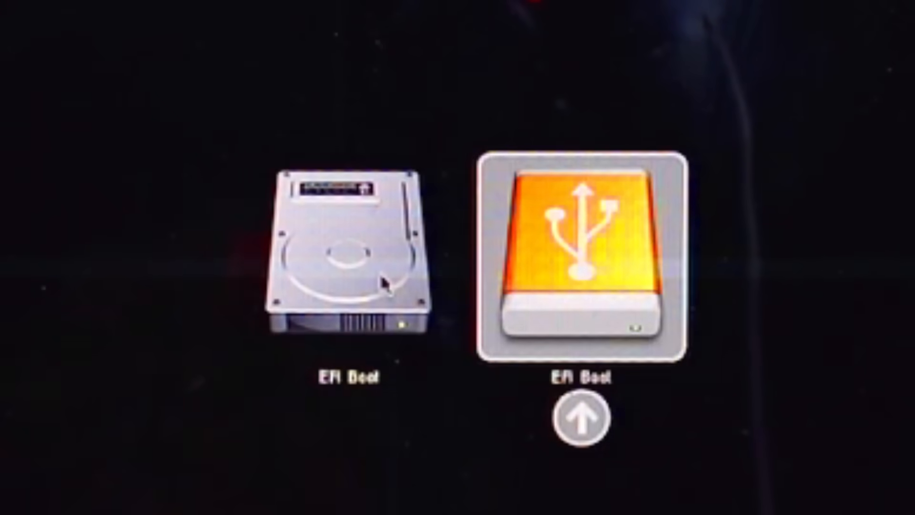